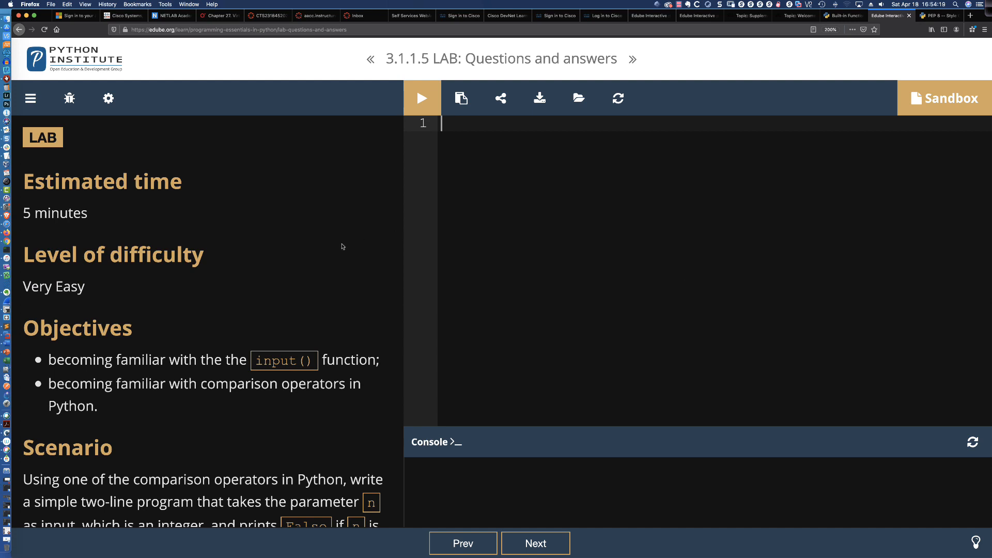
- Scroll the instructions to the Scenario and Test Data sections and select the parameter n
double_click(53, 286)
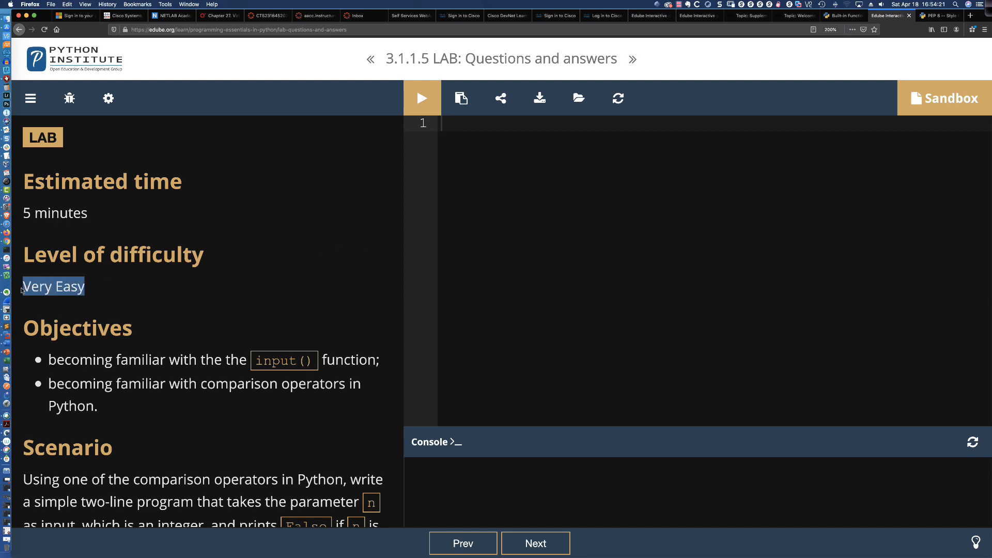
left_click(258, 270)
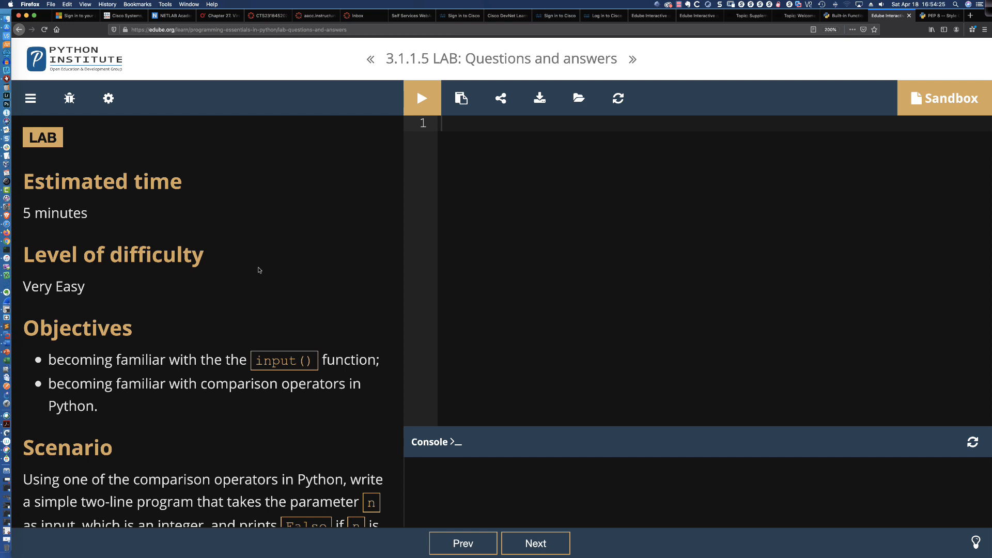
mouse_move(270, 270)
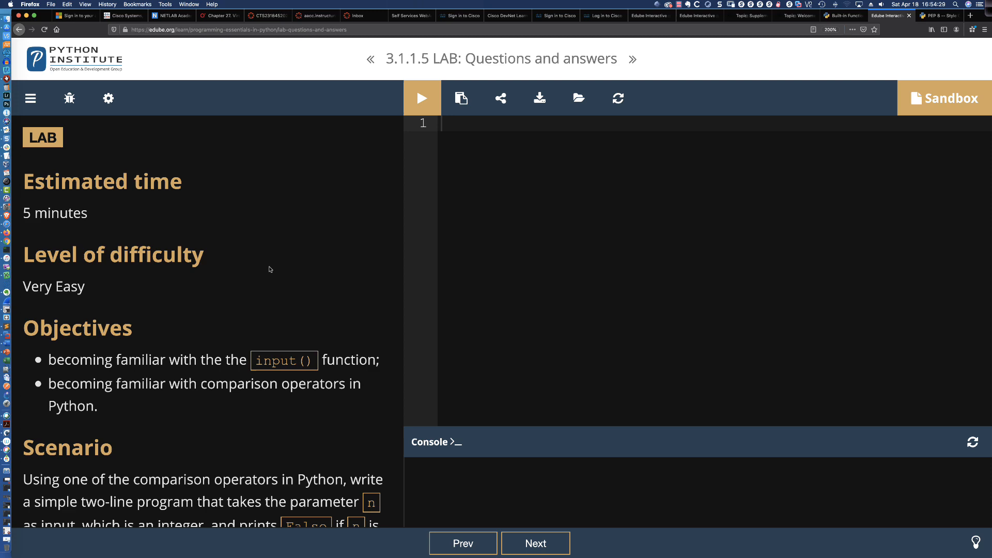
scroll("down", 3)
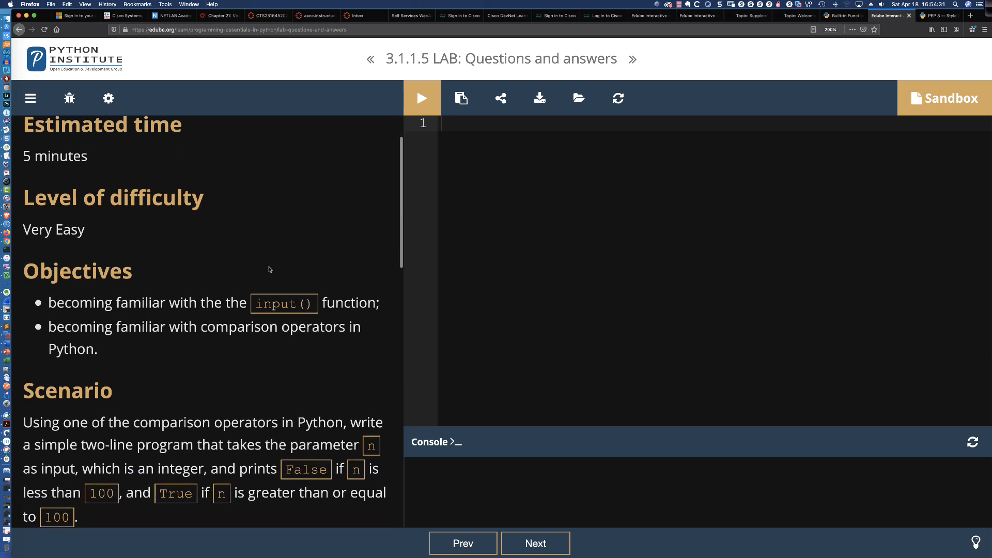
scroll("down", 3)
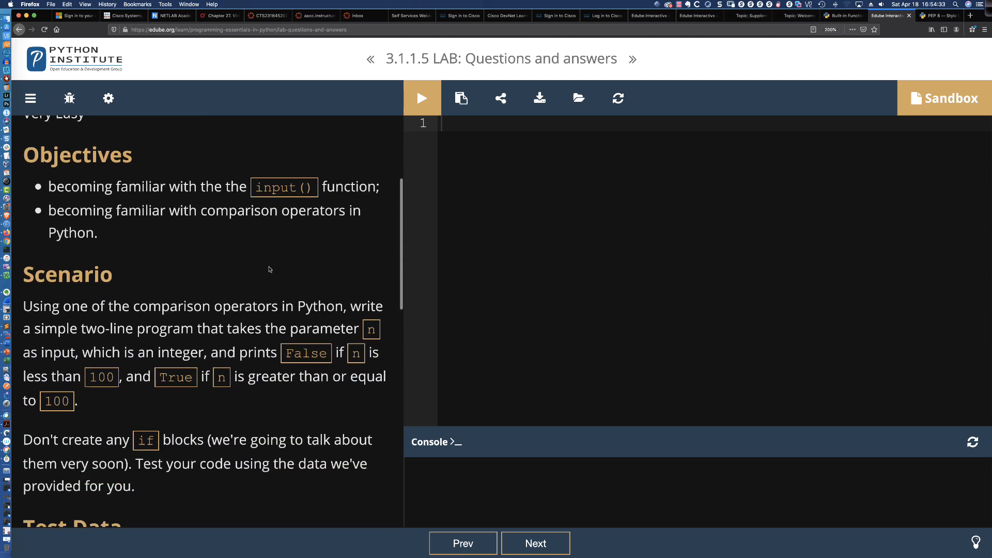
scroll("down", 3)
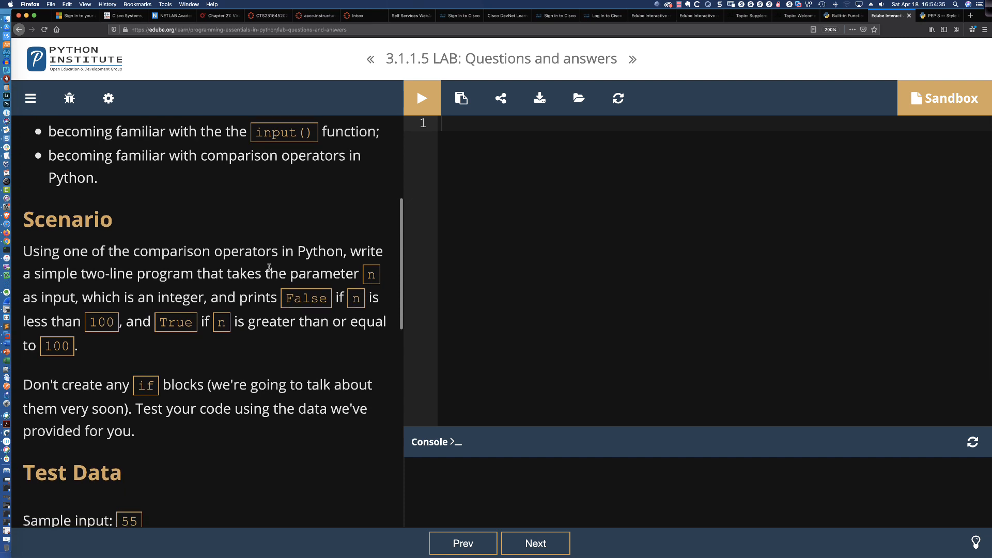
scroll("down", 3)
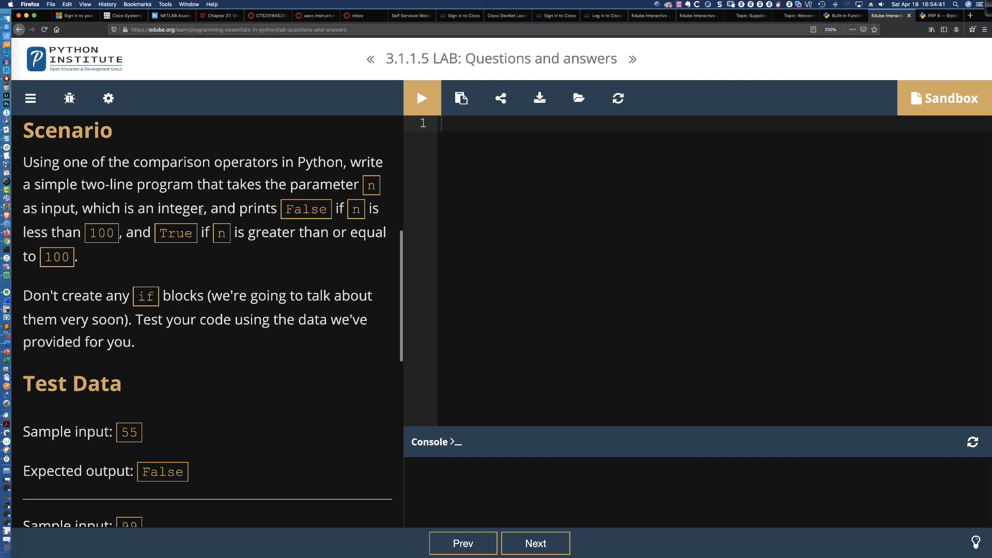
scroll("down", 3)
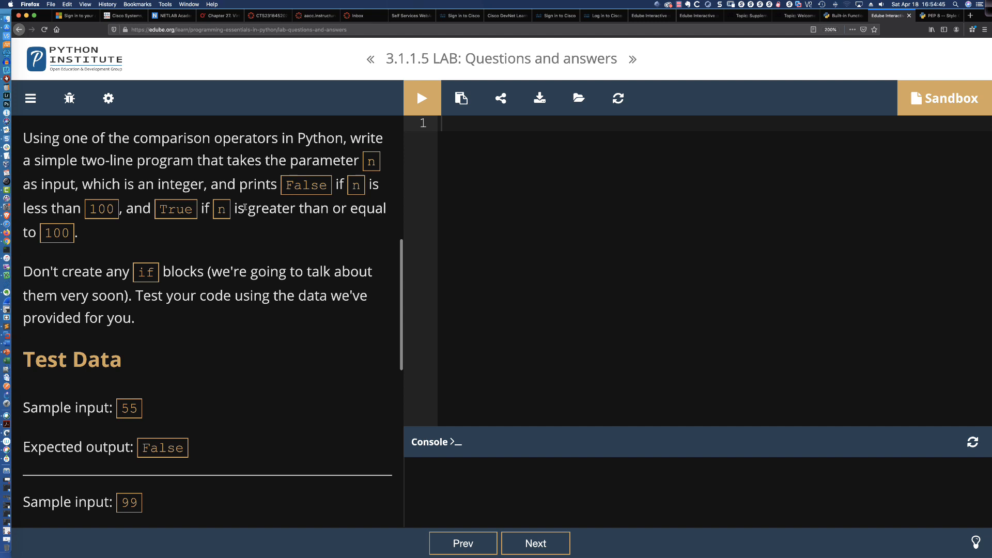
mouse_move(273, 204)
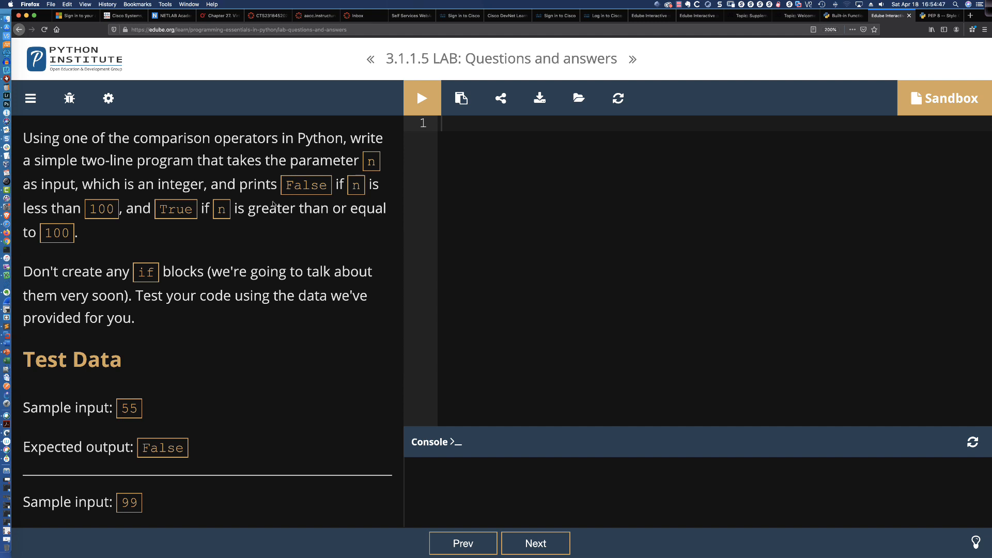
mouse_move(103, 197)
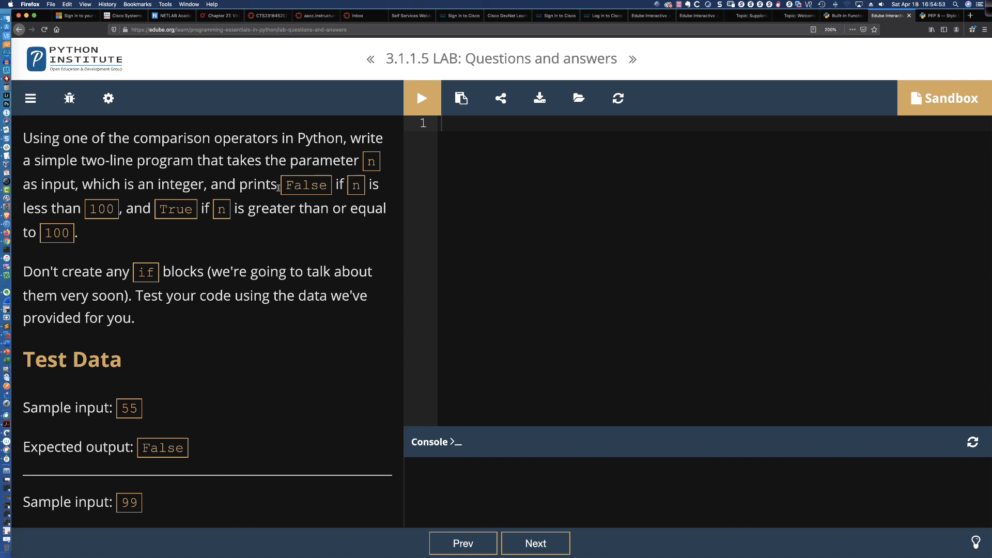
double_click(355, 185)
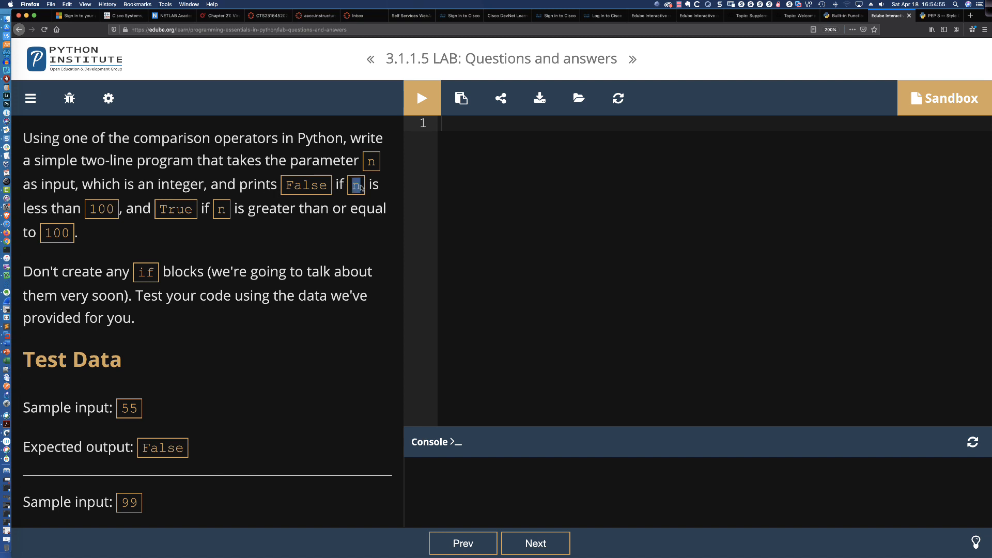
mouse_move(309, 200)
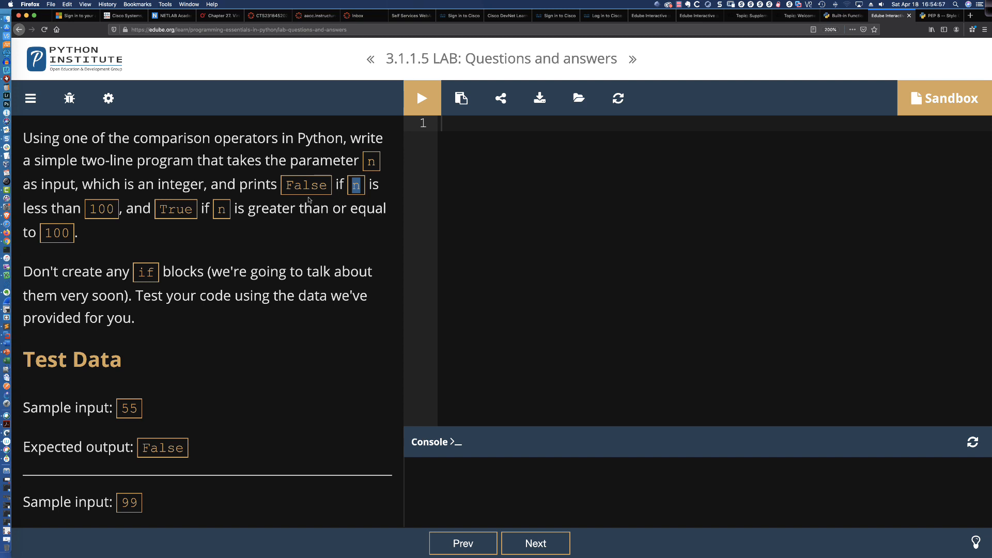
mouse_move(218, 214)
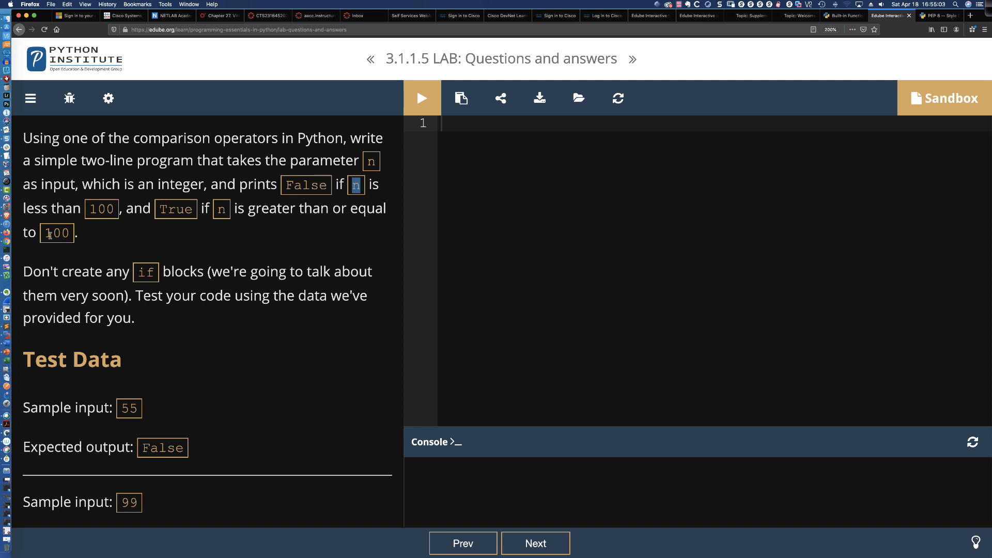
mouse_move(165, 222)
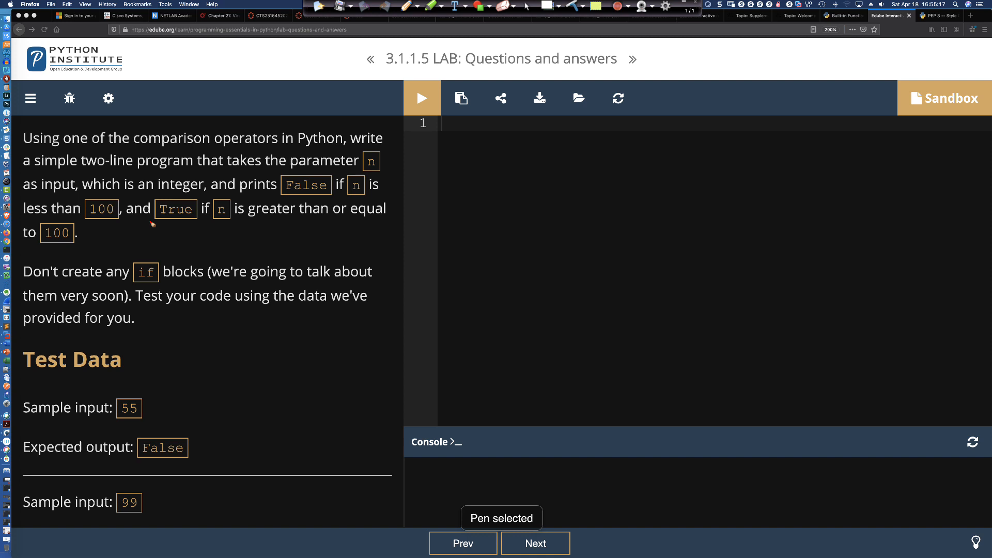
- Annotate the scenario in red, underlining the True (>=100) condition and marking the False case
left_click_drag(155, 220, 237, 220)
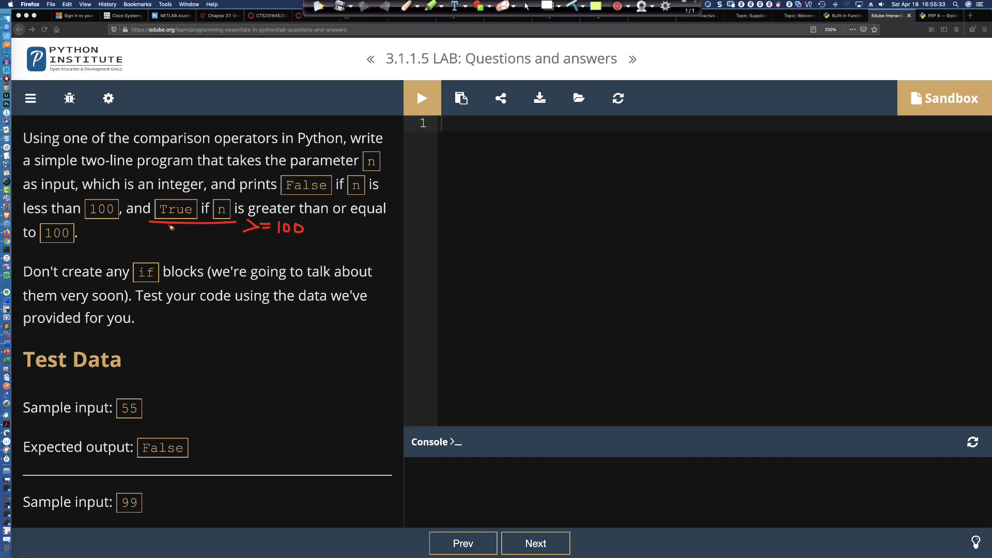
mouse_move(300, 212)
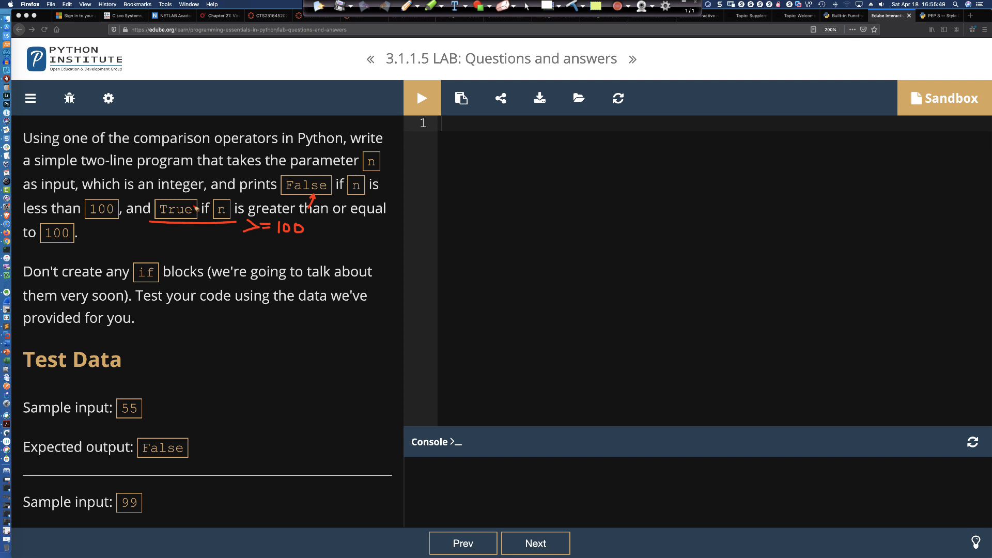
left_click_drag(177, 203, 241, 231)
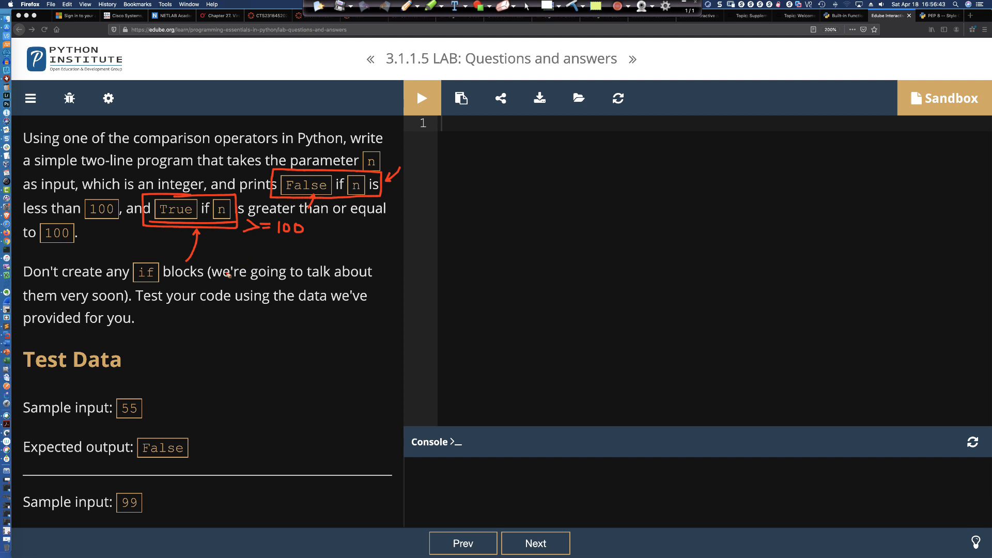
mouse_move(38, 286)
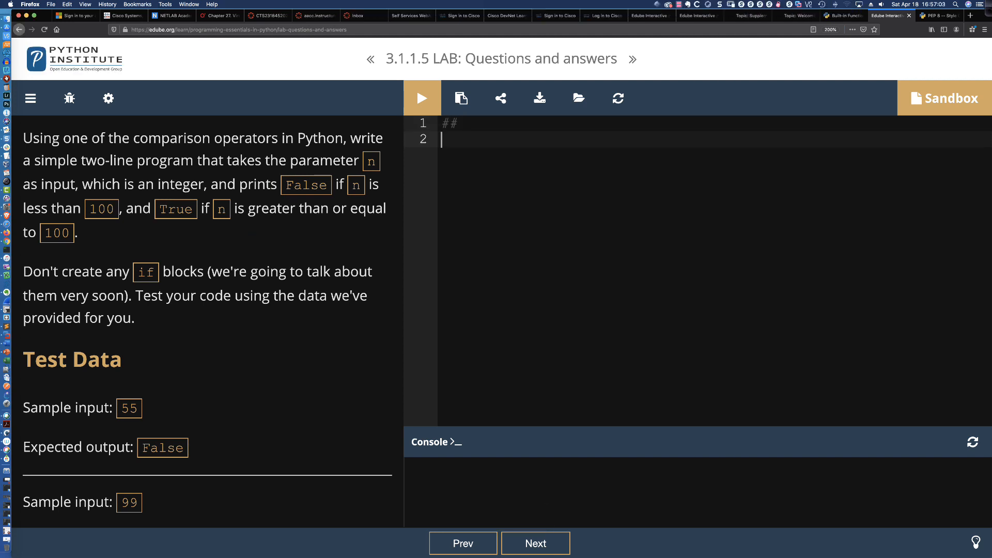
- Type the '## Lab 3.1.1.5' header and n = int(input('Please enter an integer: '))
type("## Lab")
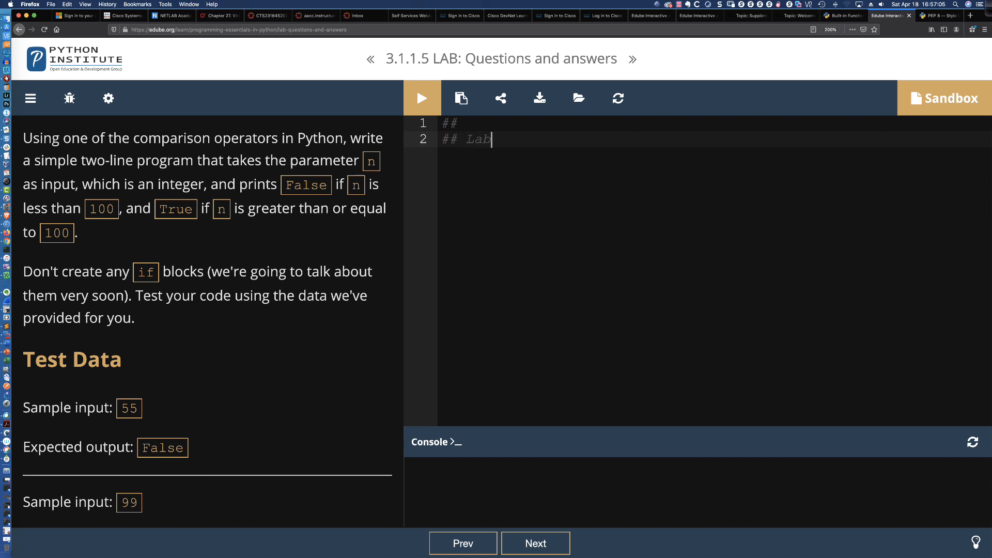
type("3.1.1.5")
type("##")
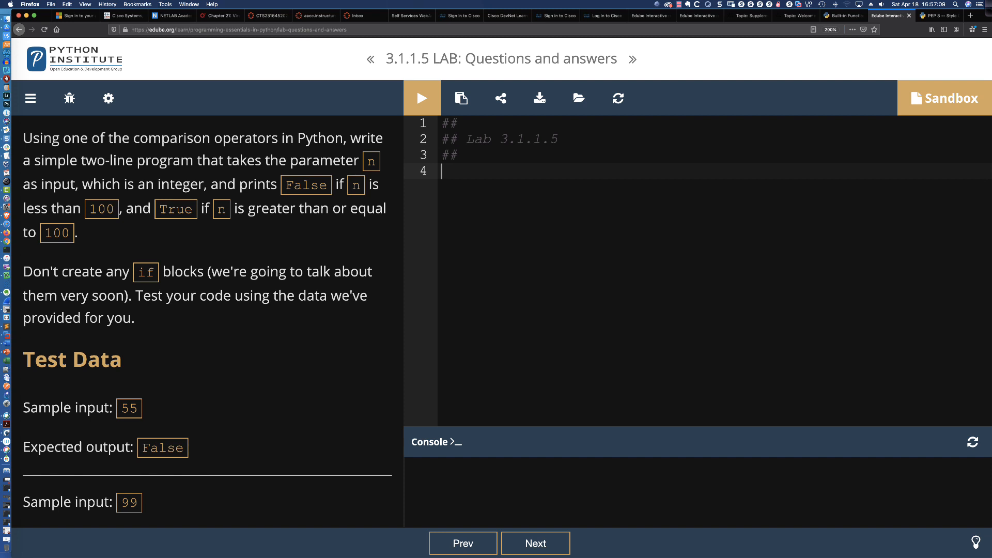
type("n")
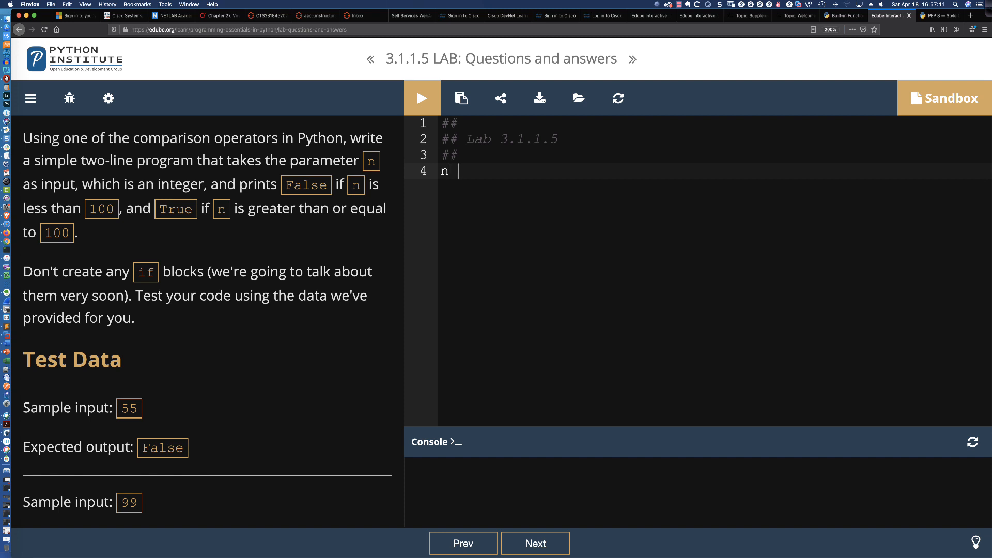
type("=")
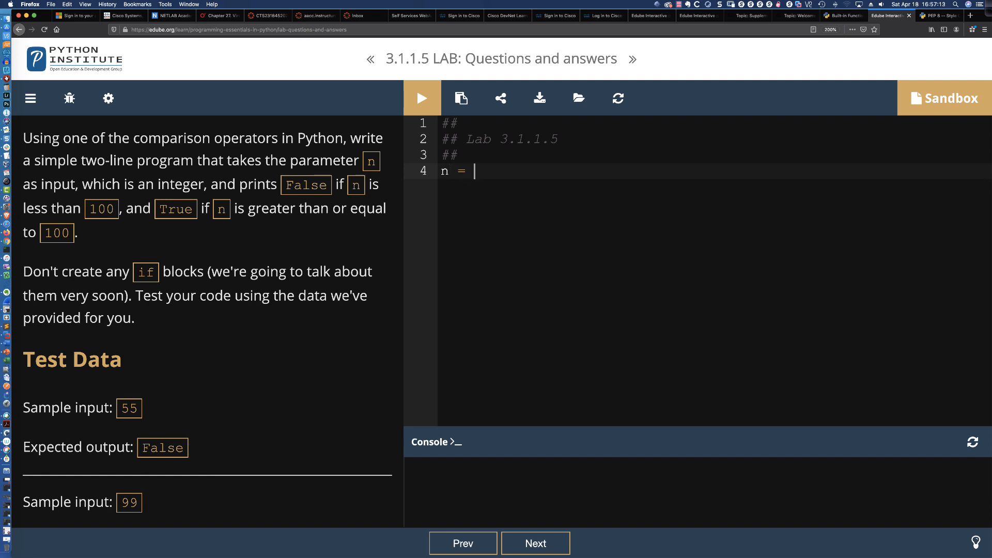
type("int ()")
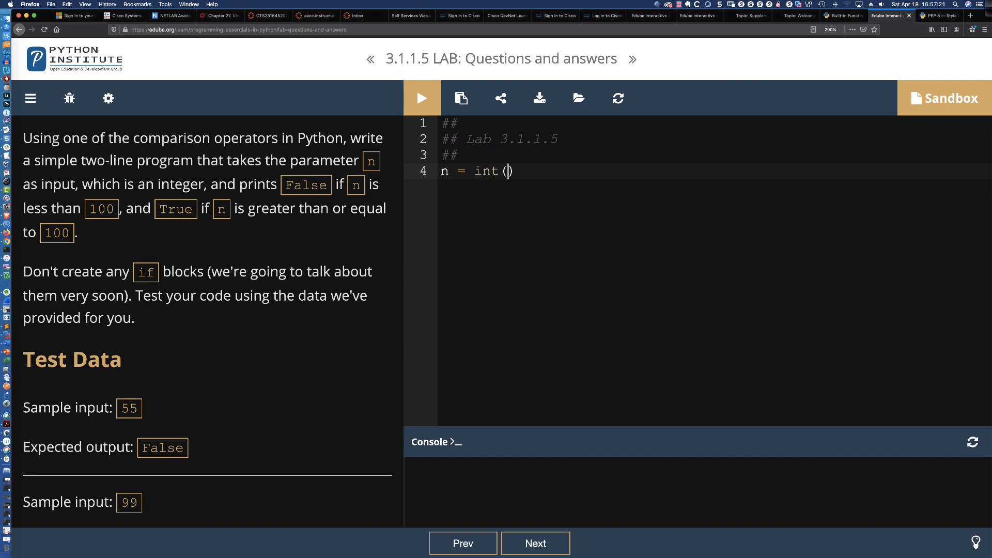
type("input('Please")
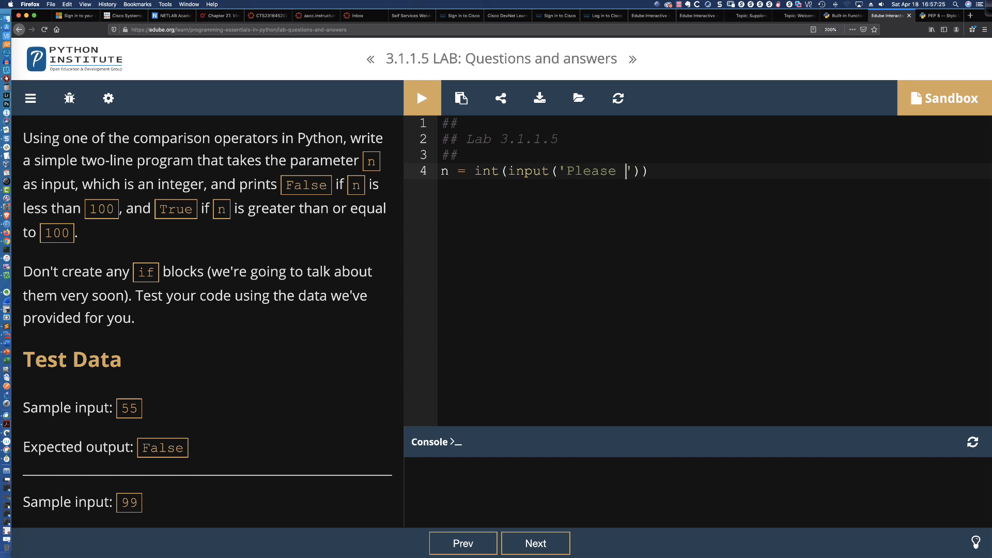
type("enter an")
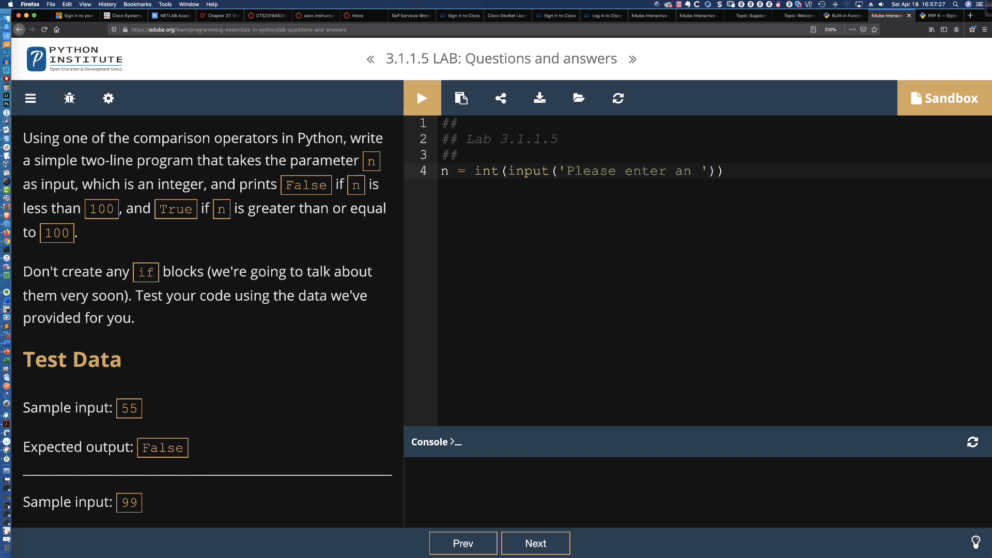
type("integer:")
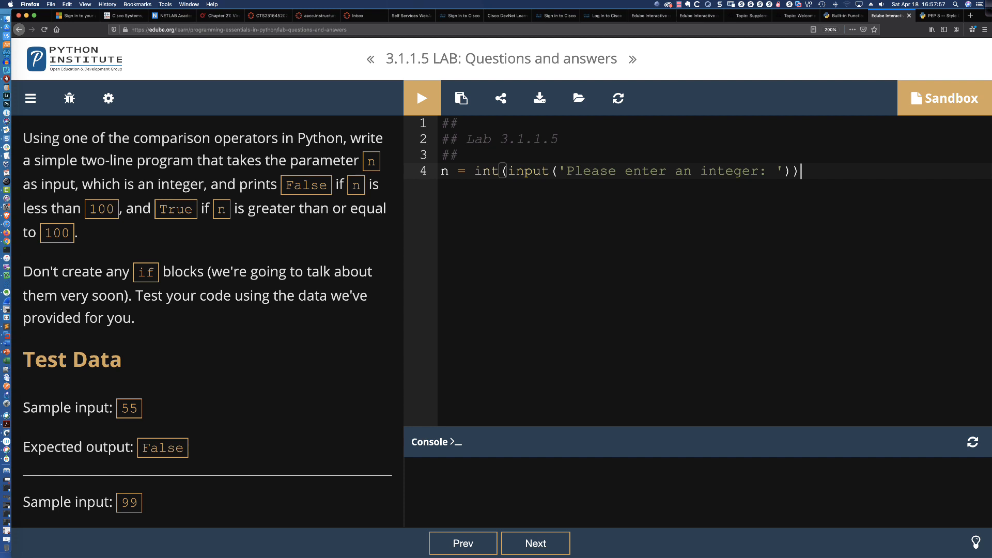
- Write line 5 of the Edube code as print(n >= 100)
type("pr")
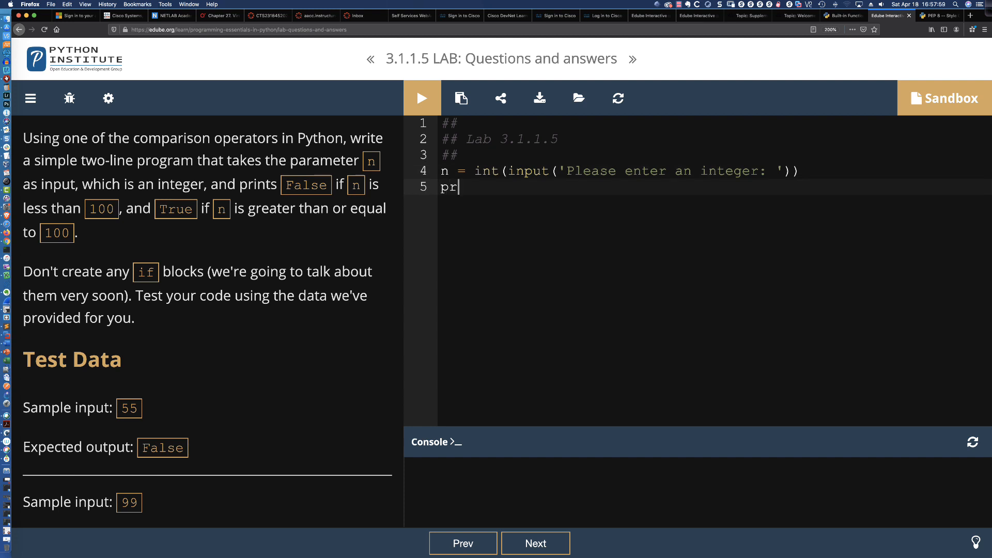
type("int()")
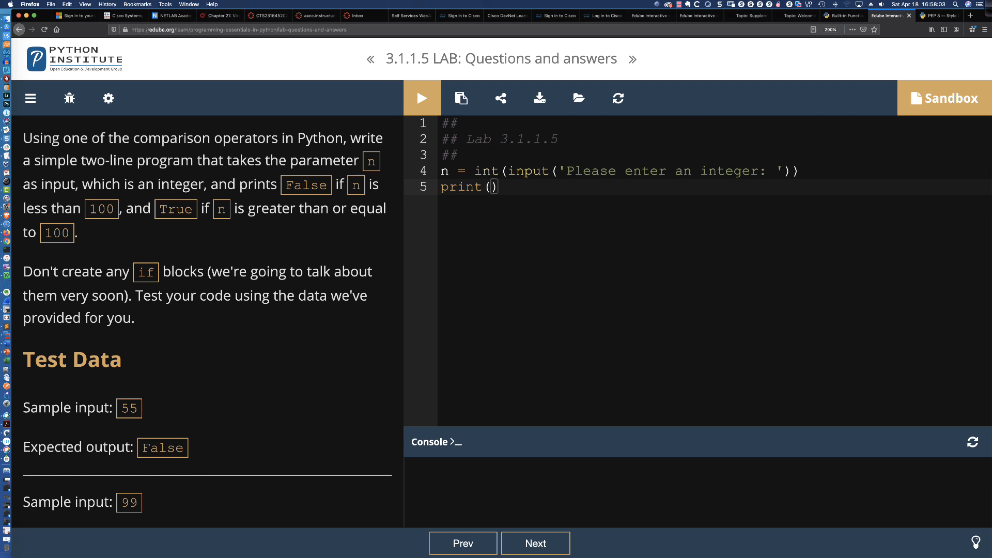
type("n >")
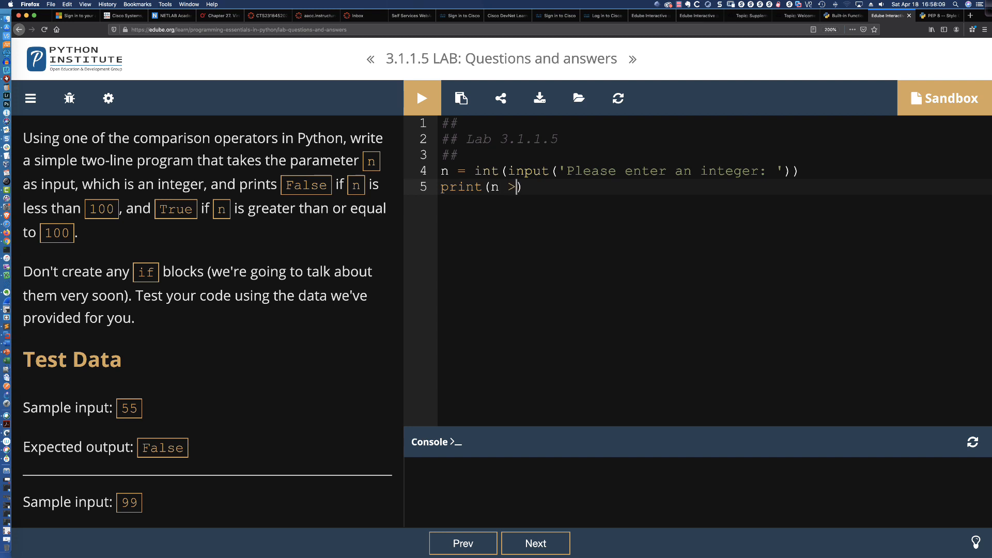
type("=")
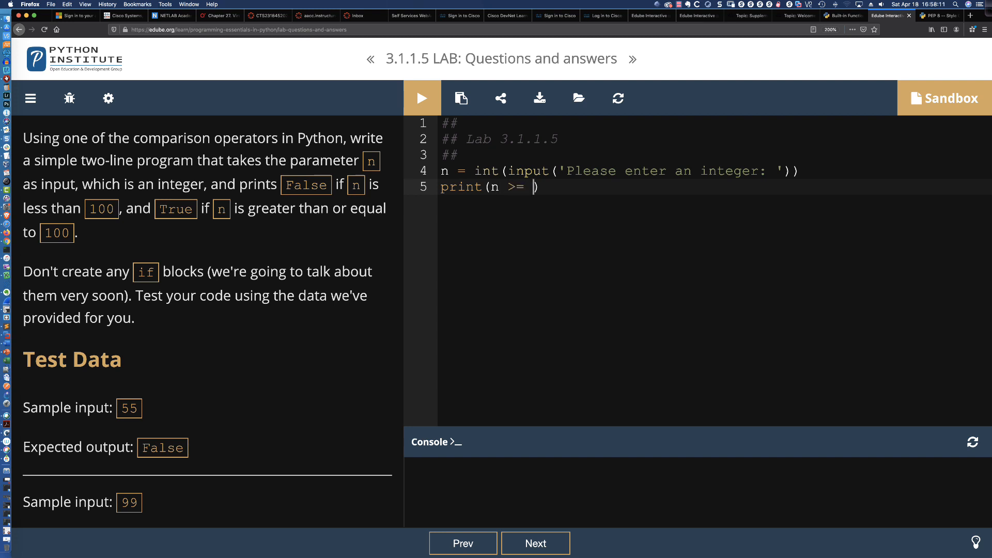
type("100")
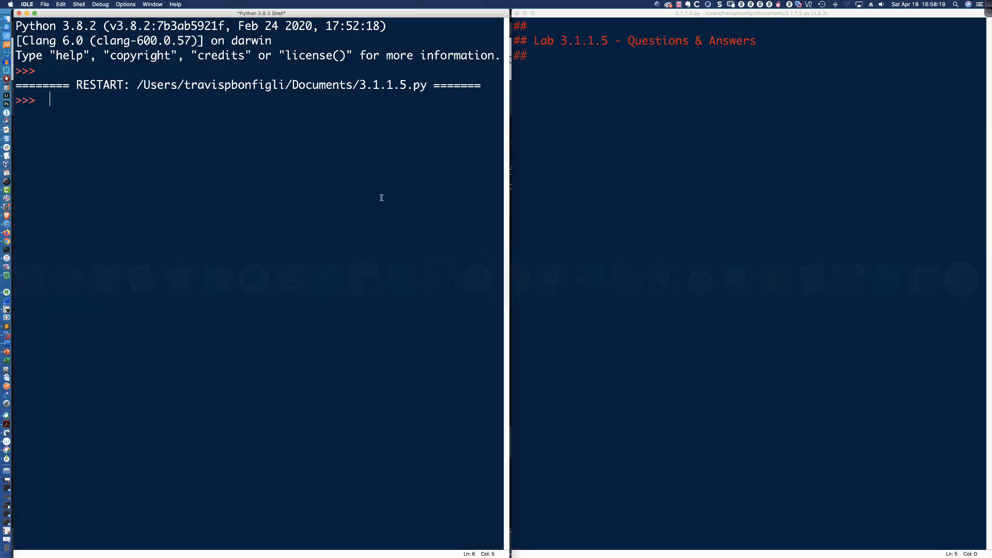
mouse_move(119, 124)
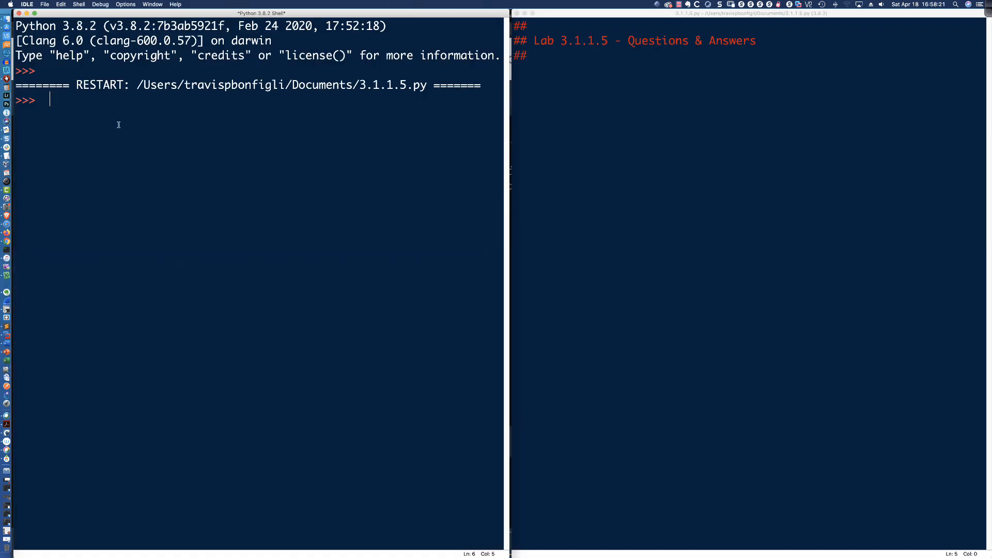
- Evaluate 55 >= 100 and 105 >= 100 in the IDLE shell
type("55 >")
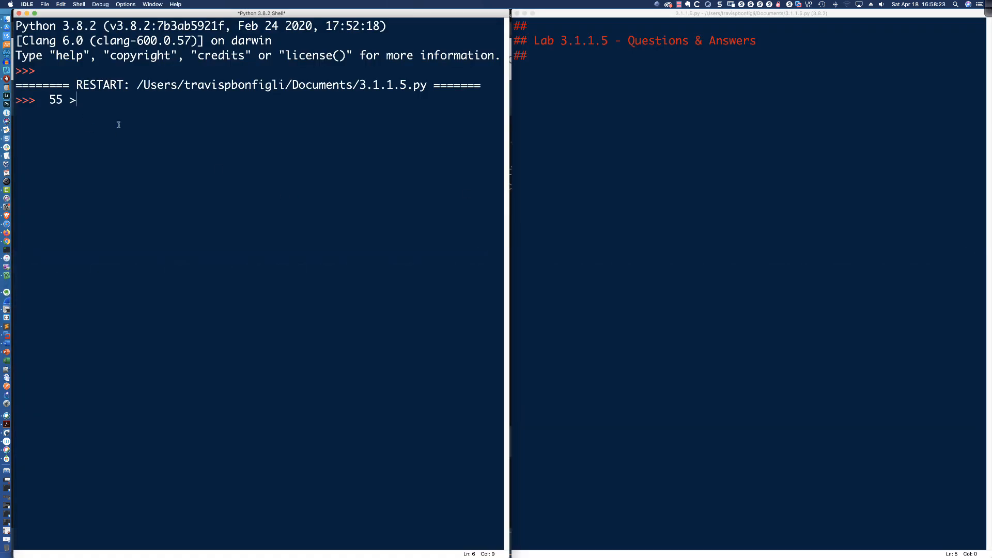
type("= 100")
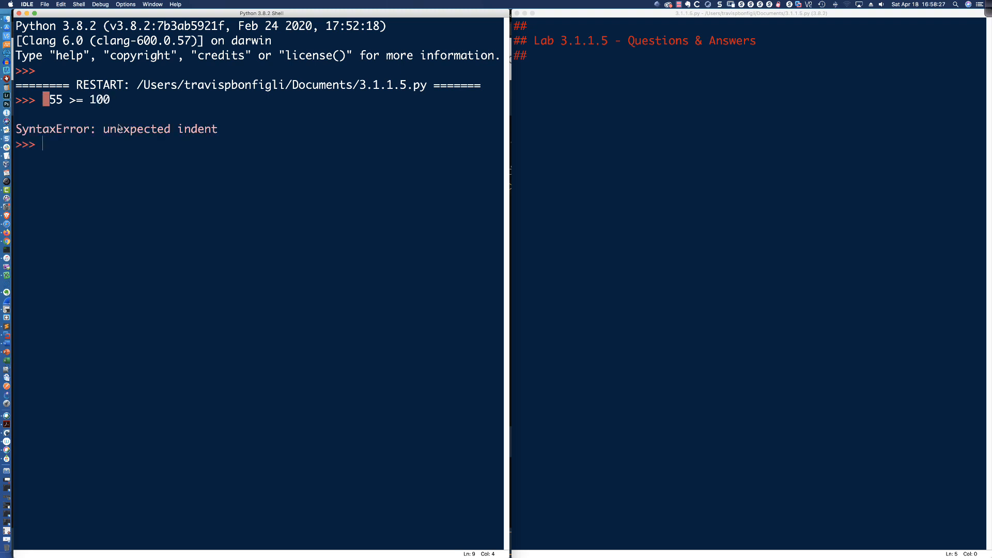
type("55 >= 100")
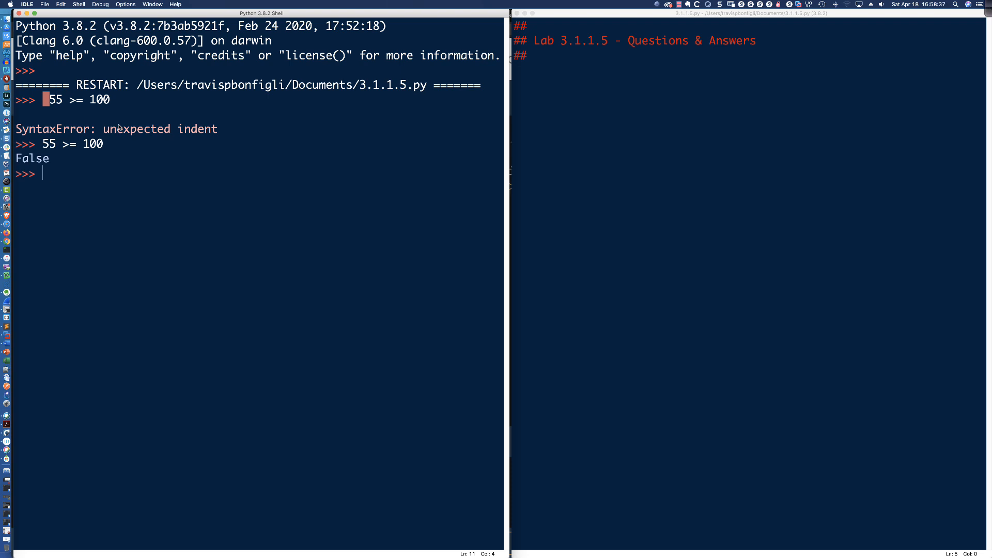
type("105 >")
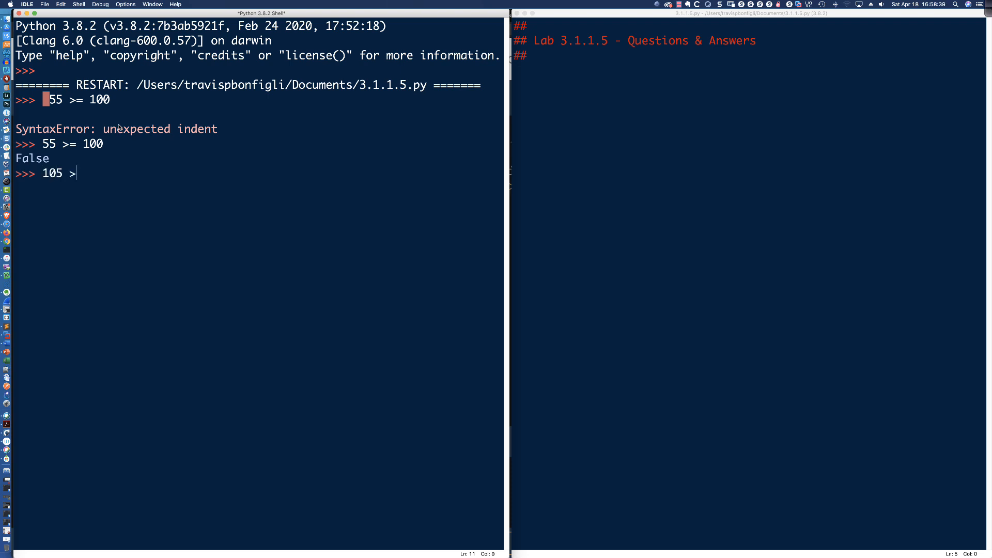
key("Return")
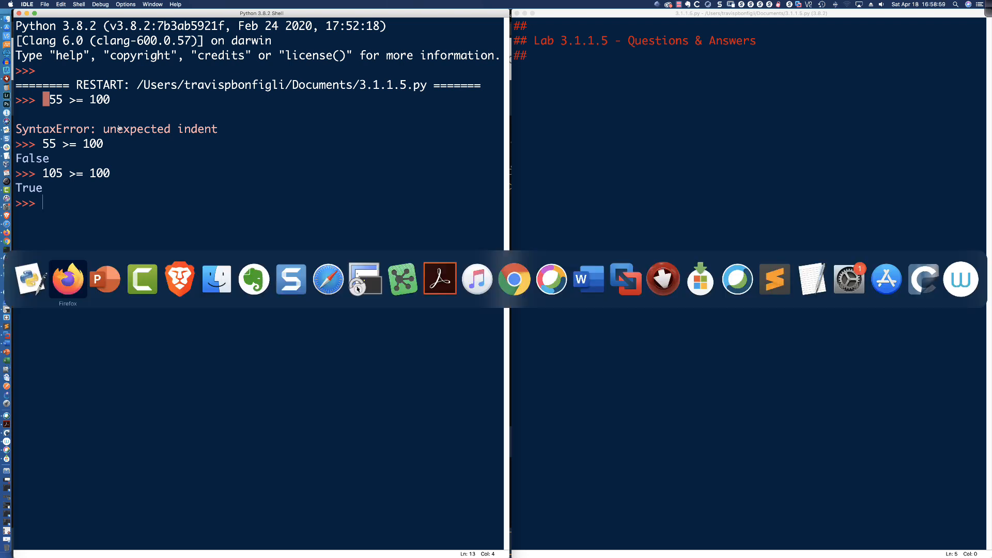
- Back in Edube, run the lab program repeatedly, entering sample values 55 and 99 in the console
left_click(67, 279)
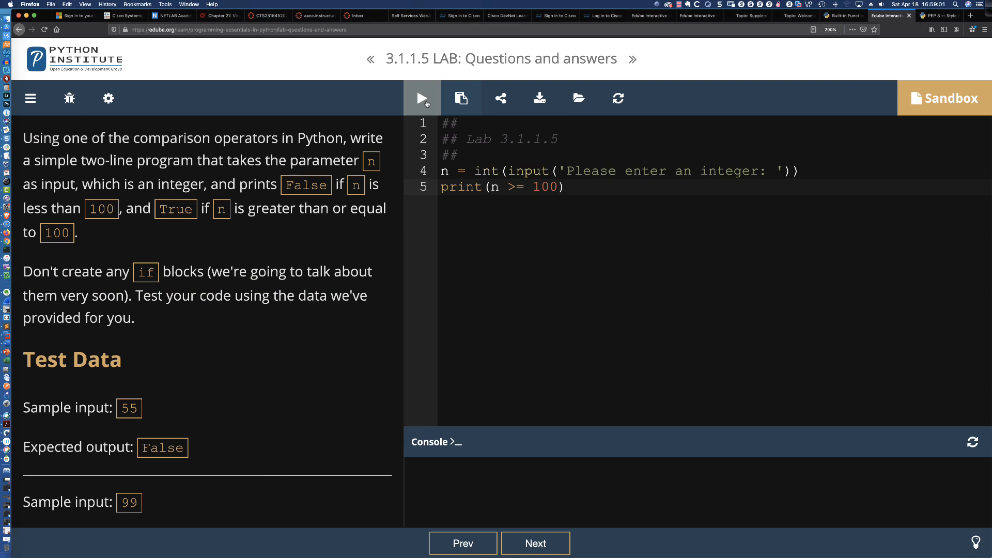
left_click(423, 97)
type("55")
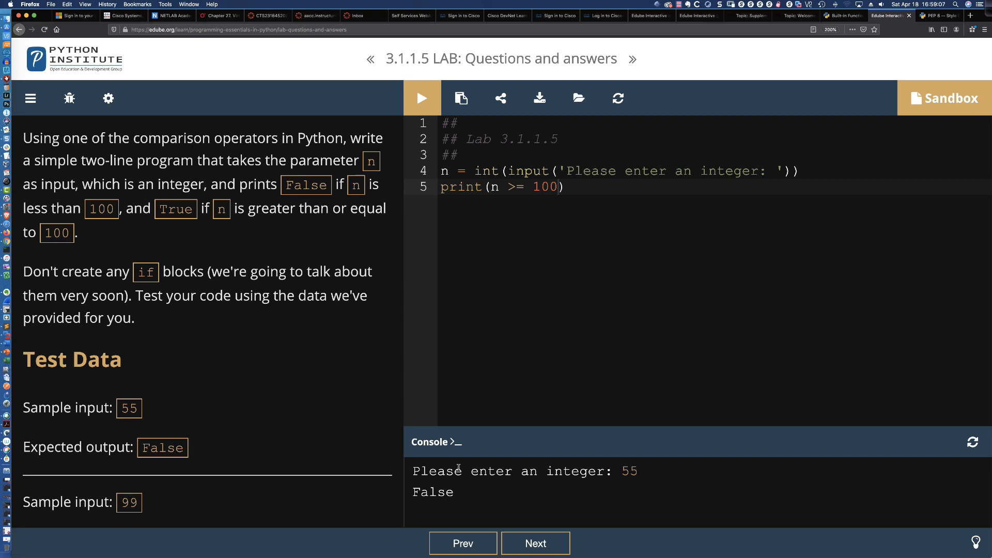
scroll("down", 3)
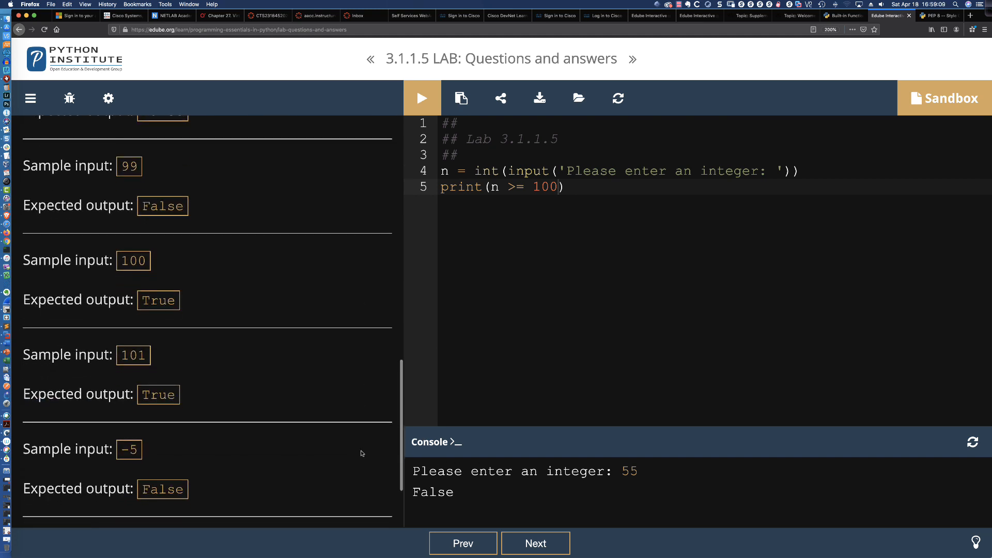
scroll("down", 3)
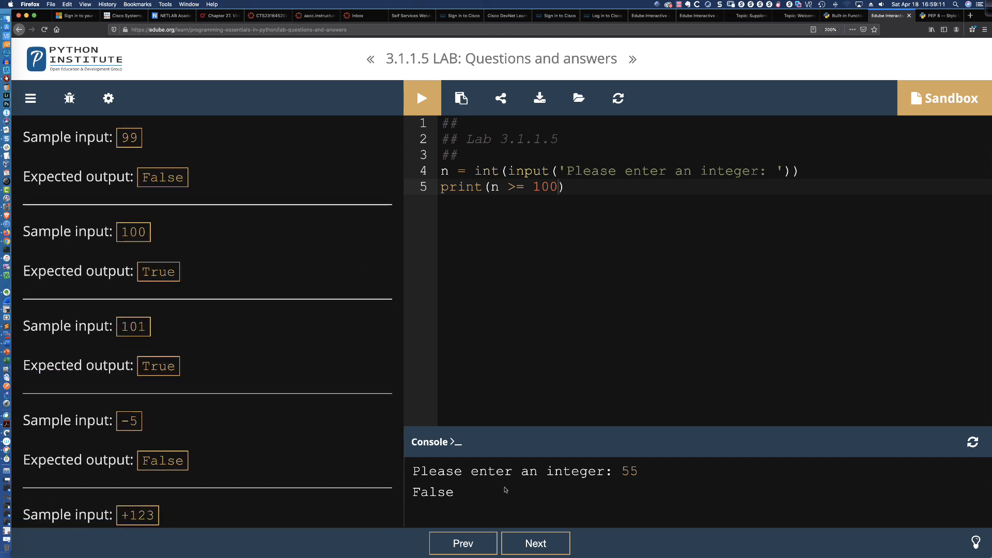
left_click(422, 98)
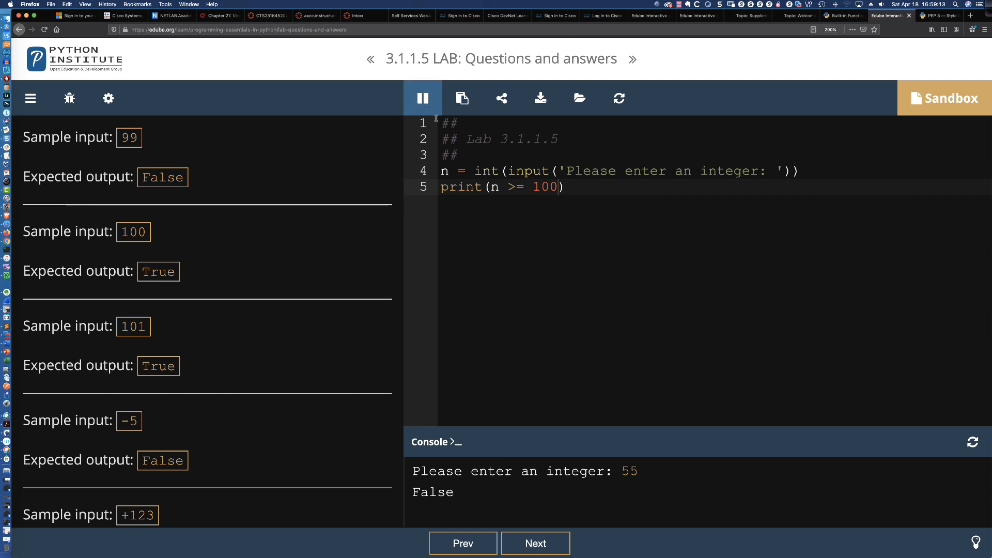
left_click(619, 98)
type("99")
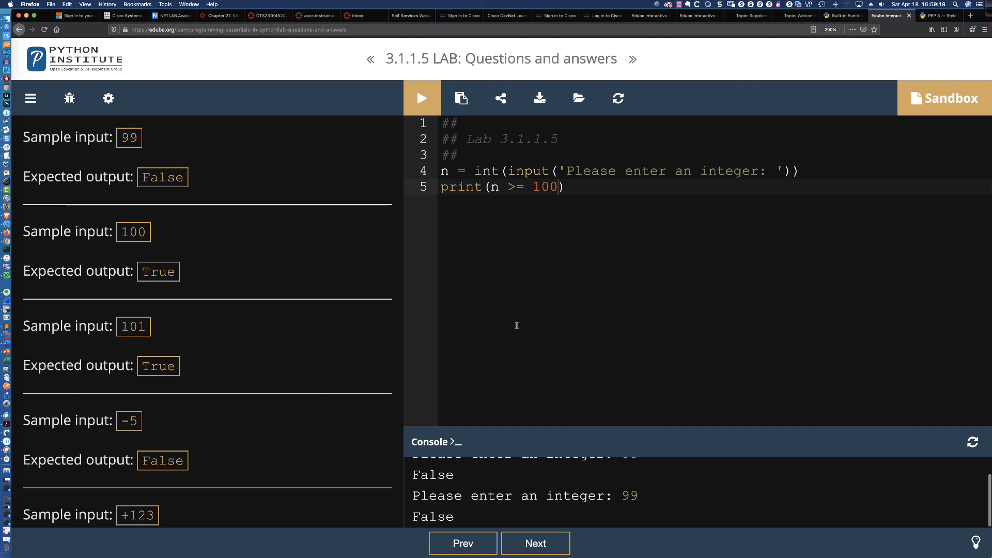
left_click(421, 97)
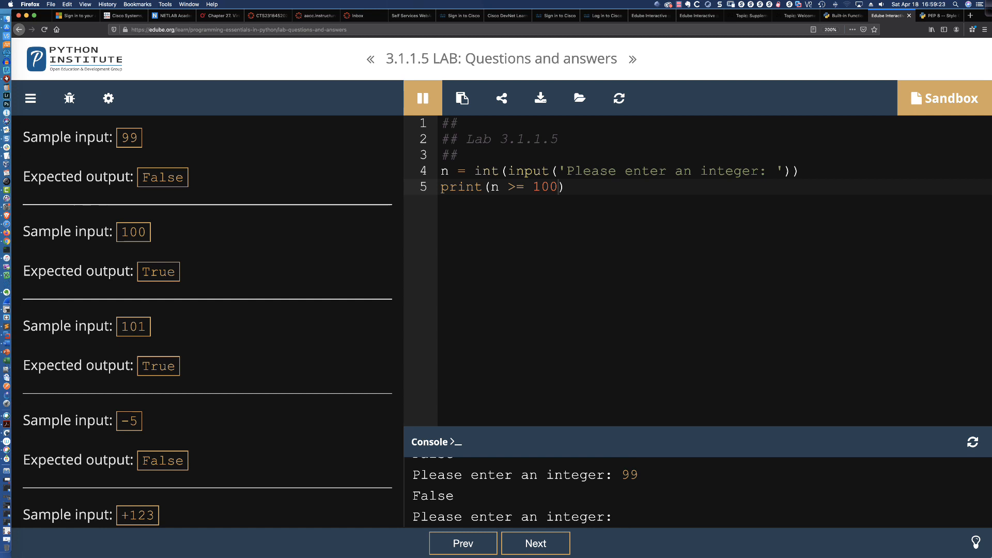
left_click(422, 97)
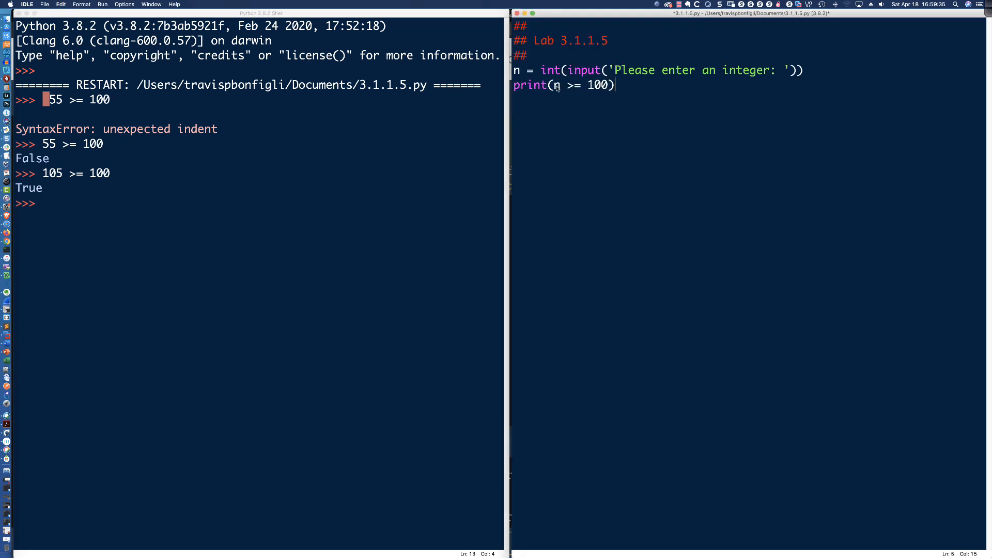
- Run the IDLE script with F5 and confirm saving 3.1.1.5.py
key("F5")
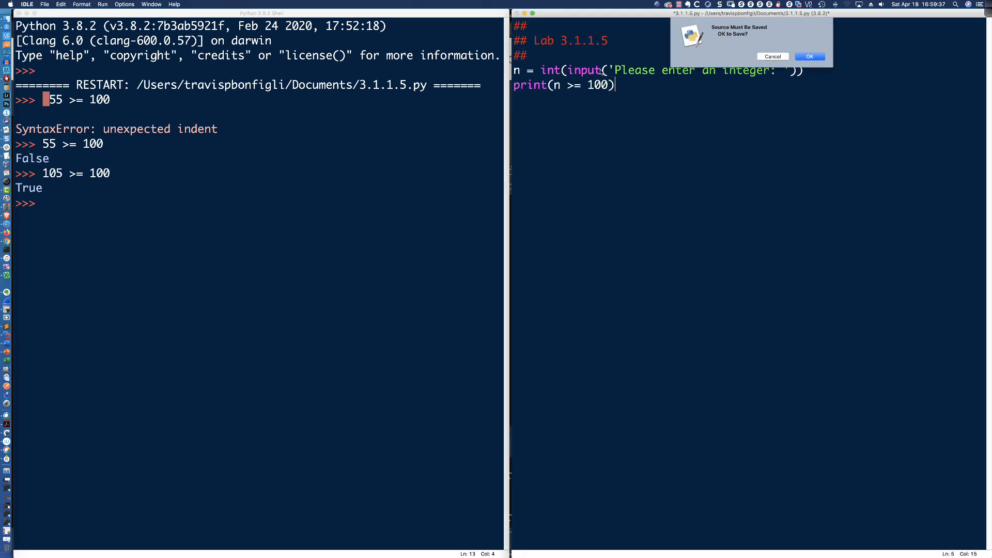
left_click(810, 57)
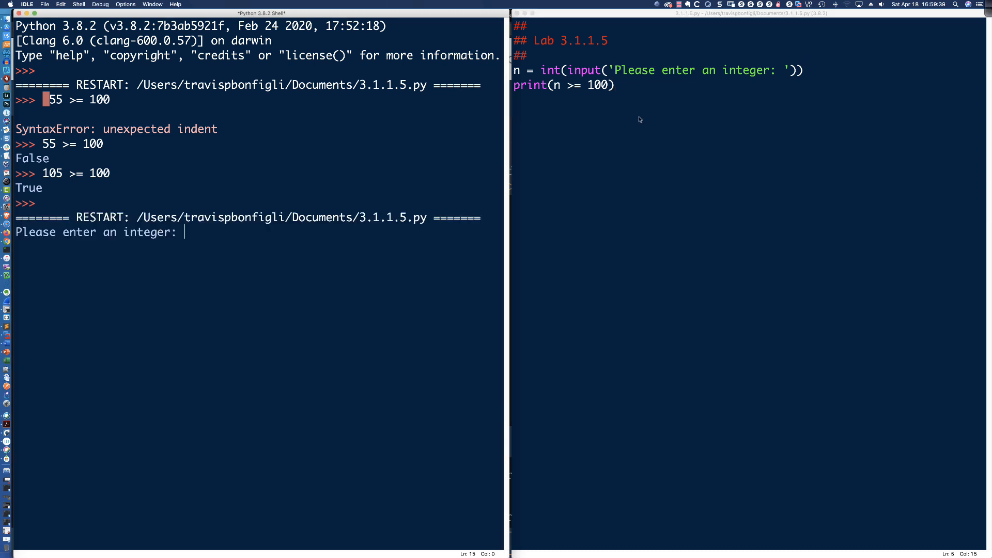
mouse_move(193, 233)
type("100")
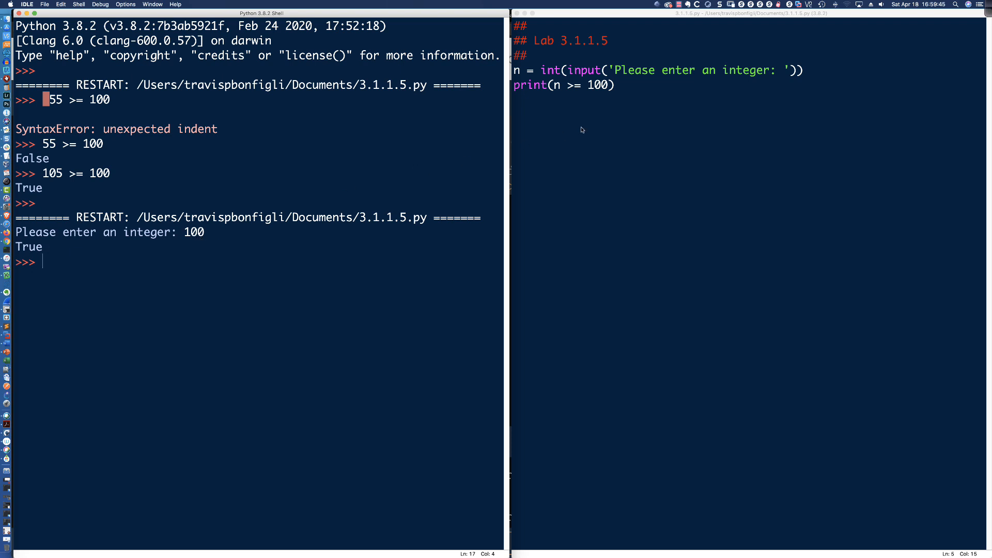
mouse_move(594, 88)
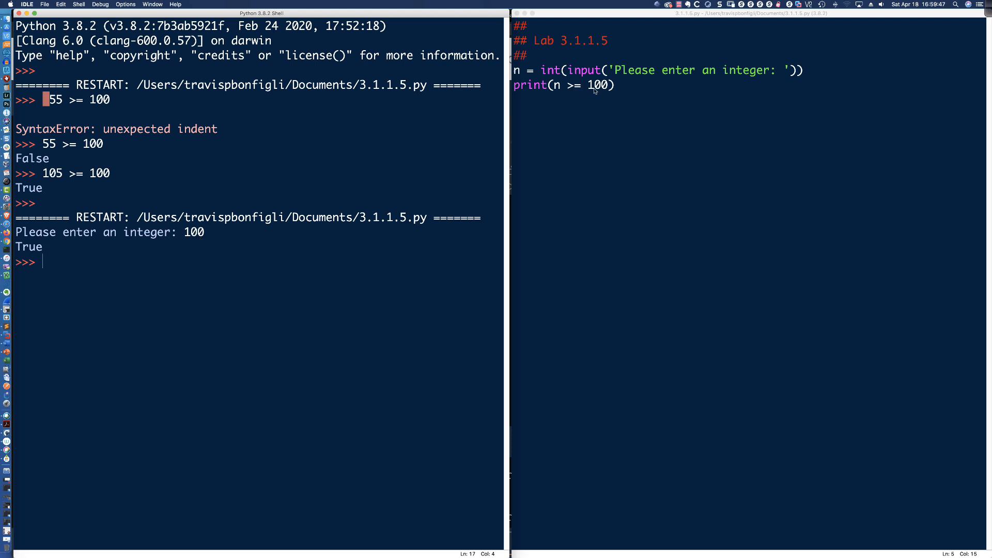
mouse_move(644, 59)
type("101")
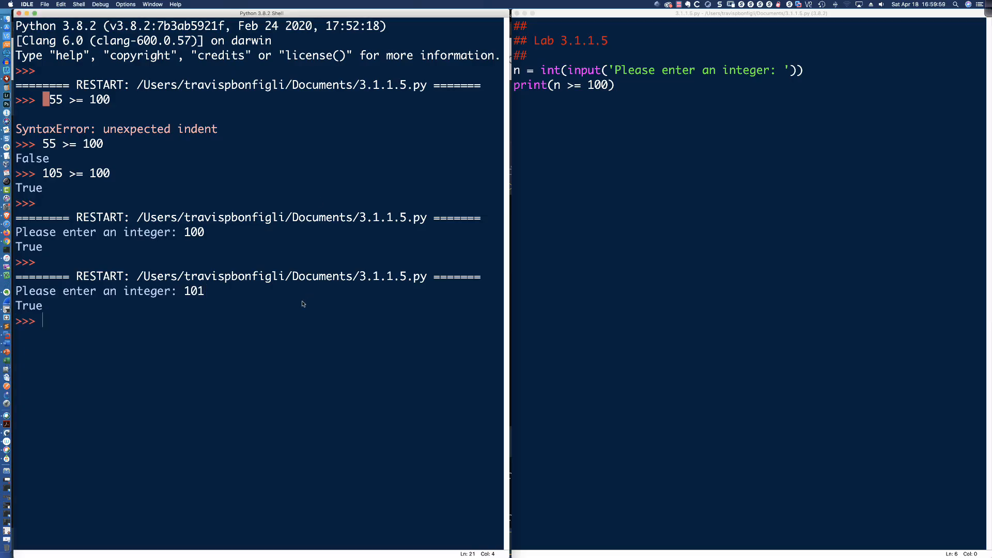
- Rerun the IDLE script twice, entering -5 and then +123 as input
key("F5")
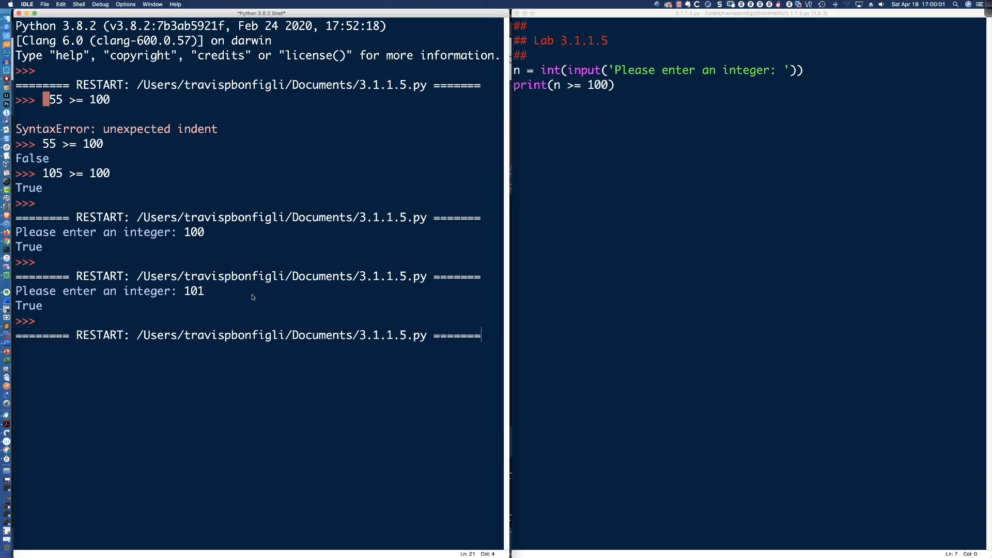
type("-5")
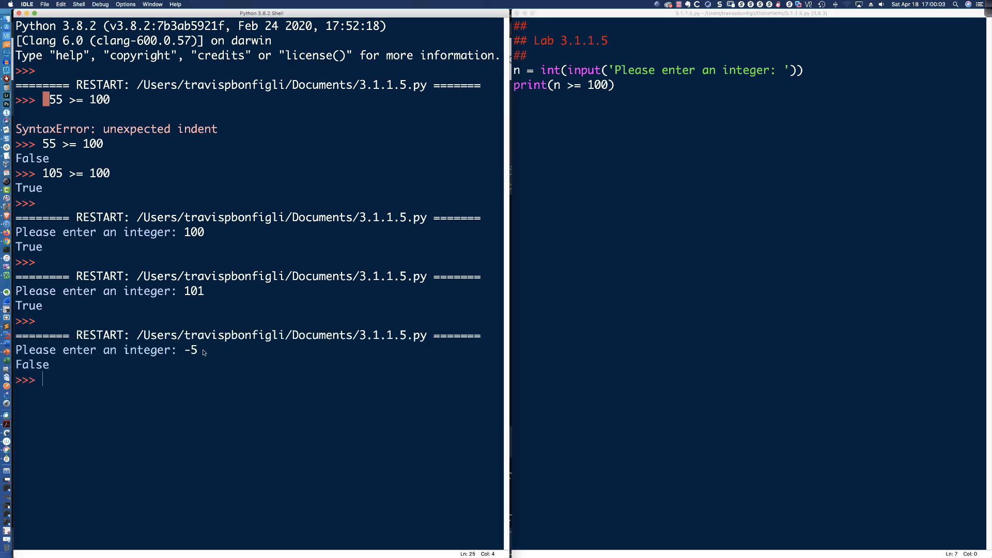
mouse_move(512, 173)
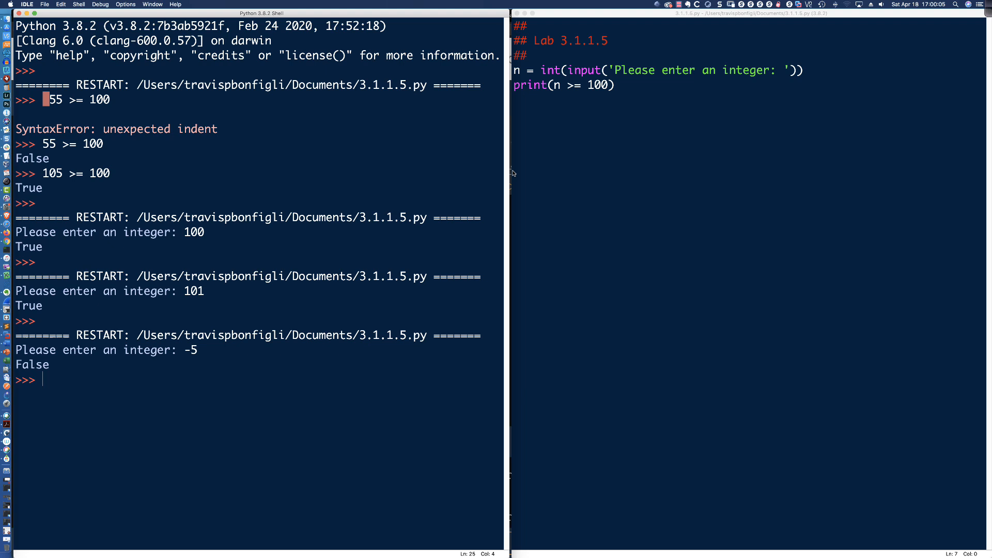
key("F5")
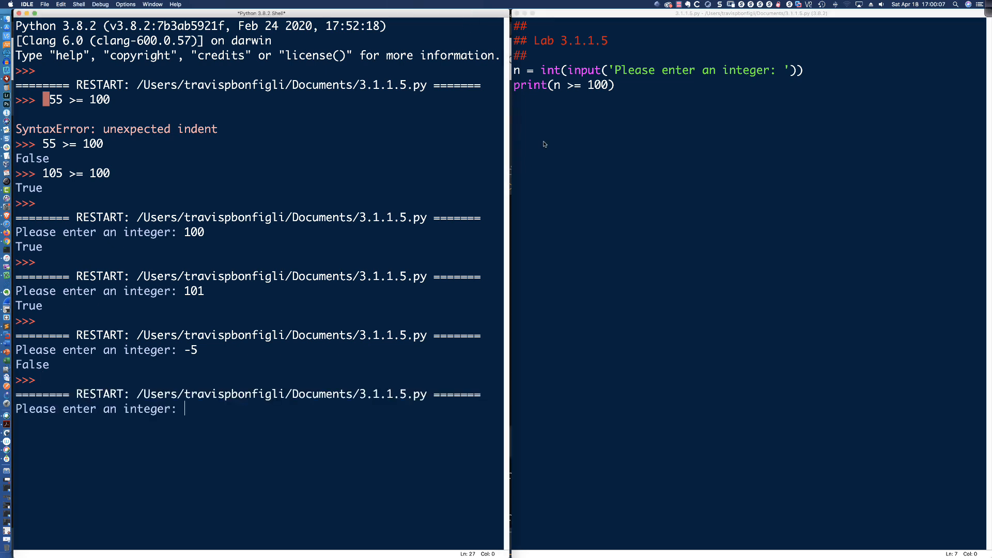
type("+")
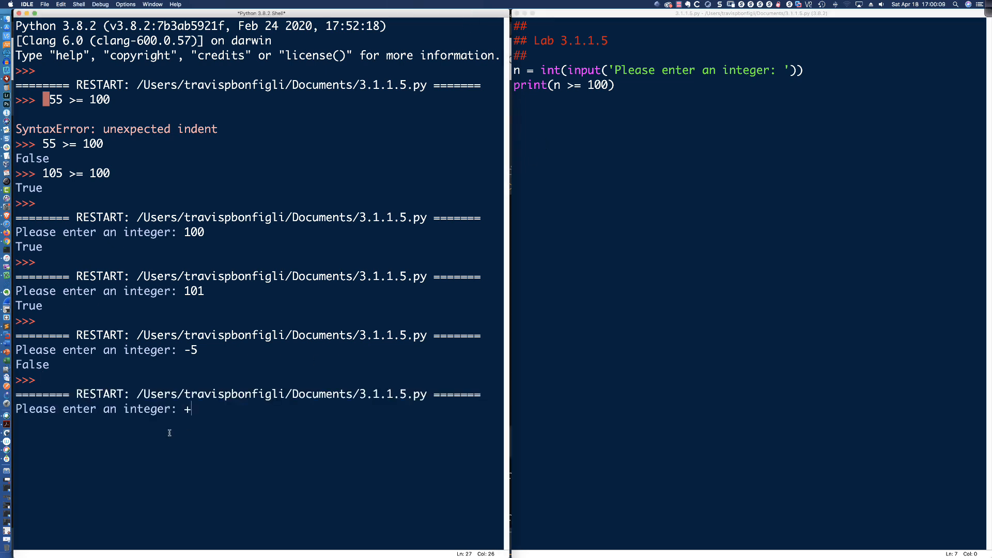
type("123")
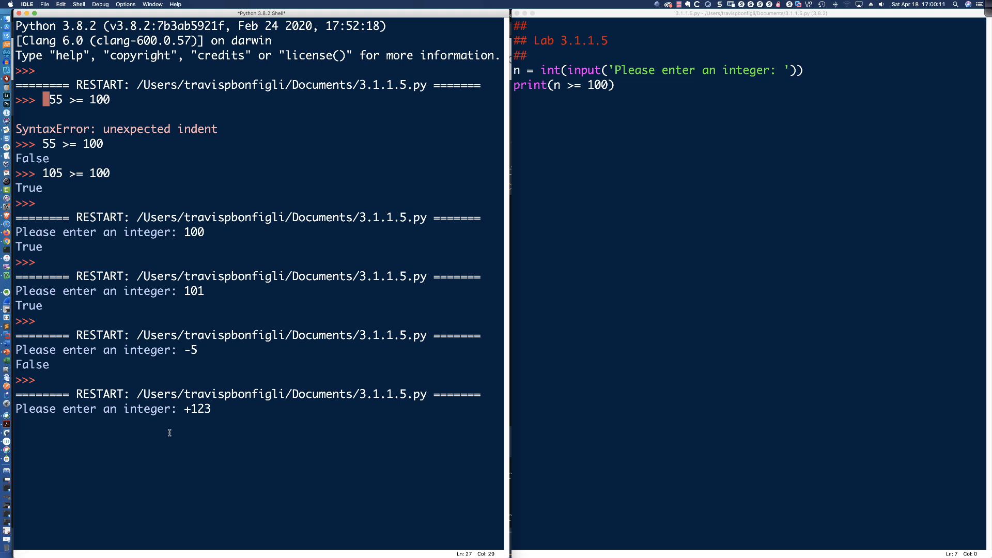
key("Backspace")
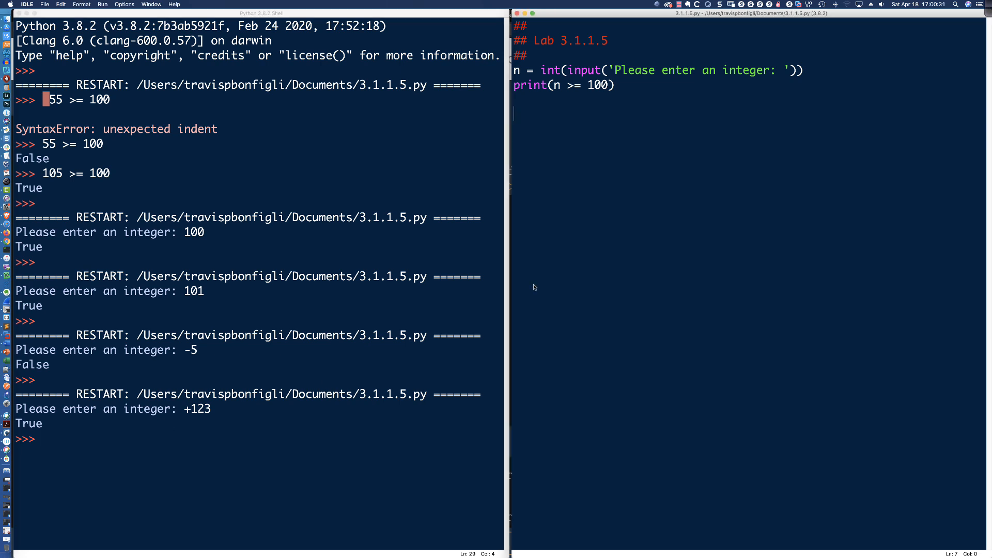
mouse_move(533, 288)
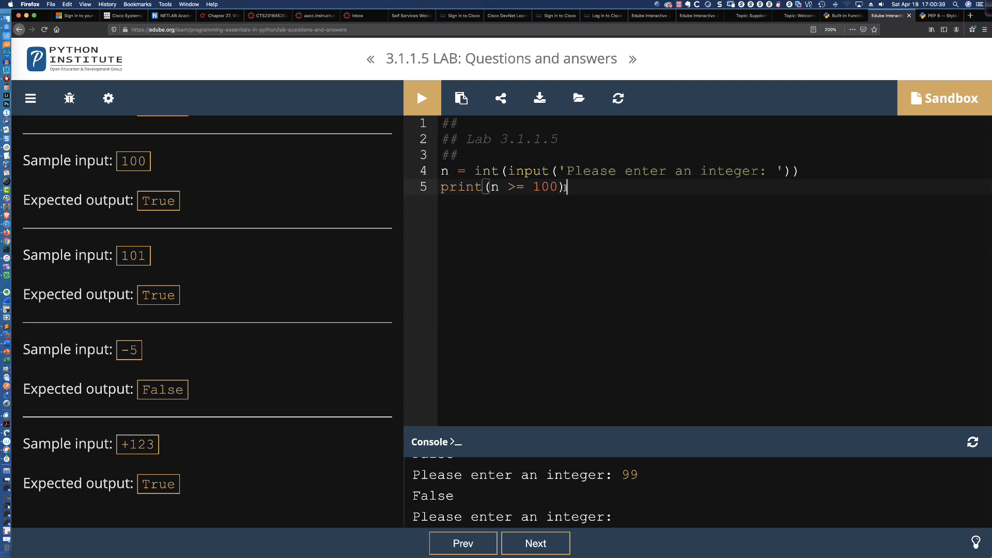
- Select the print(n >= 100) line in the Edube code editor
triple_click(503, 186)
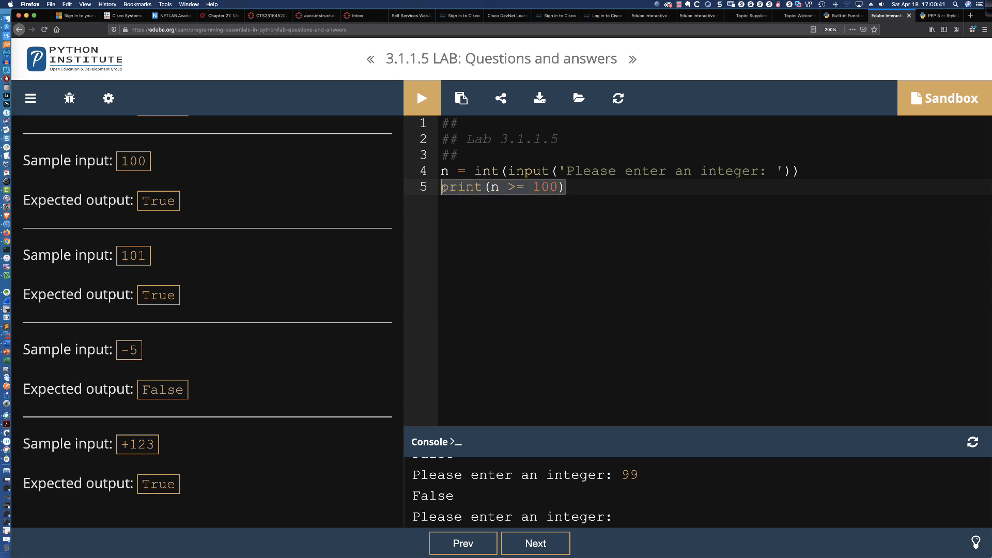